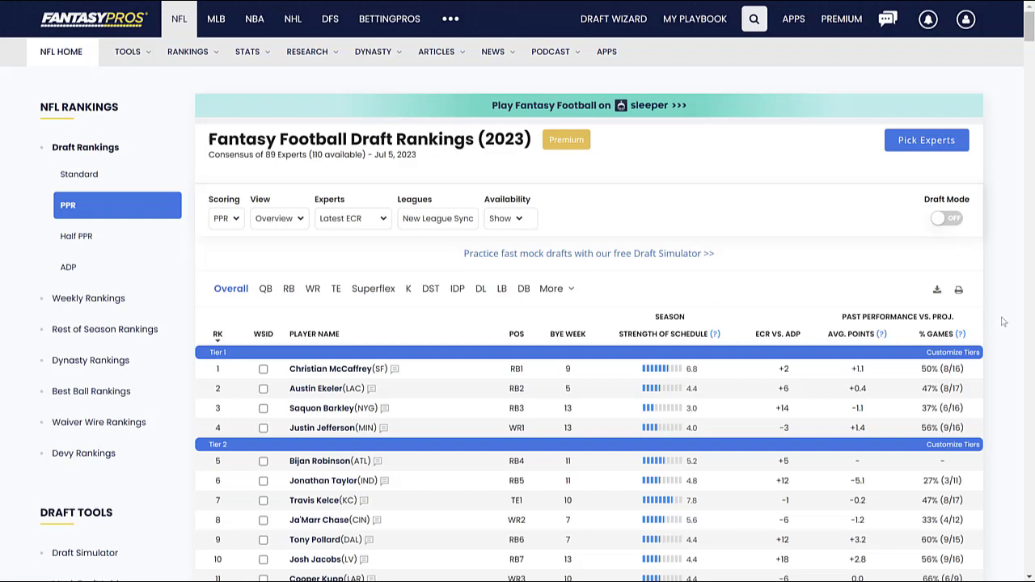
scroll(down, 3)
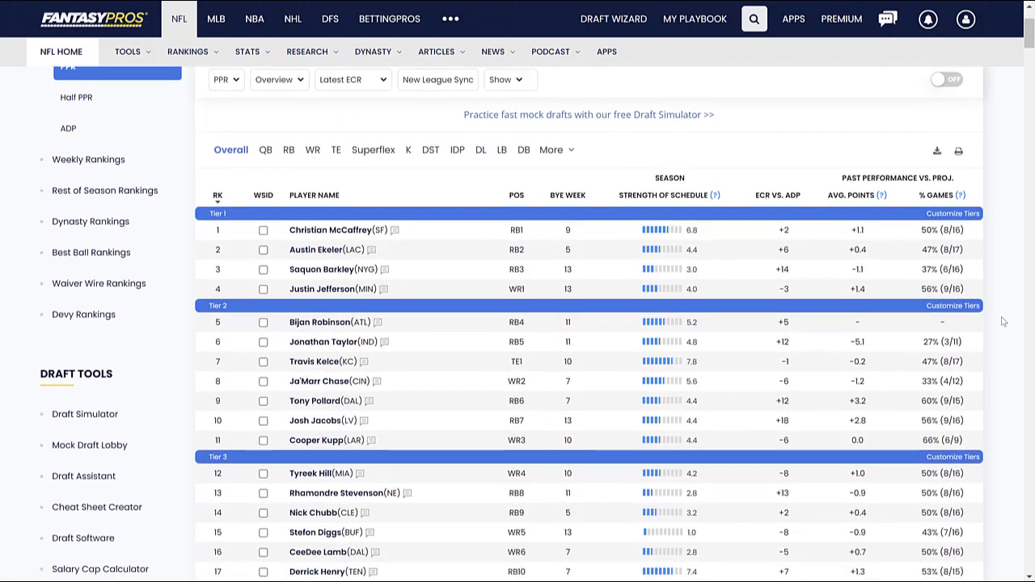
scroll(down, 3)
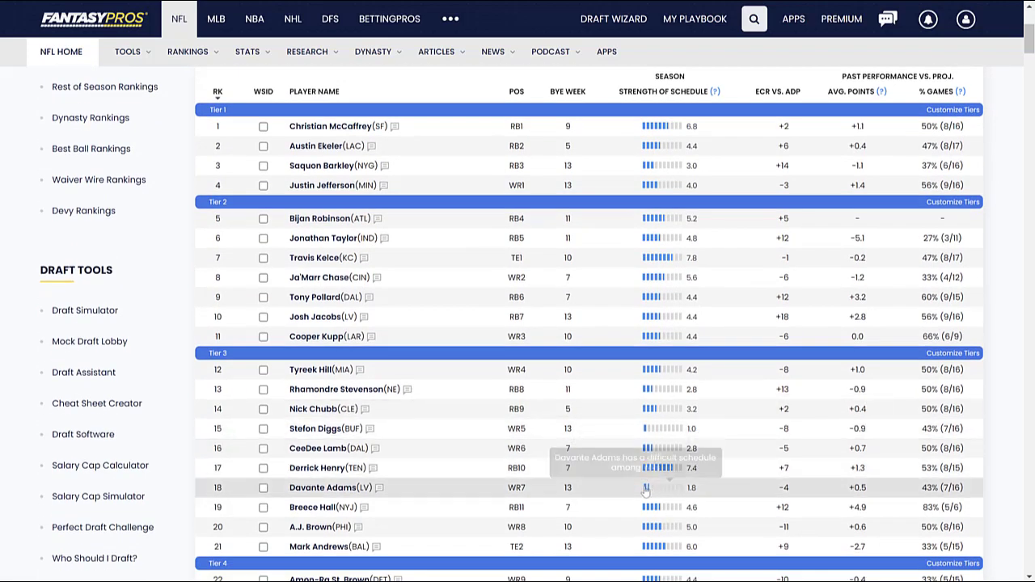
mouse_move(553, 468)
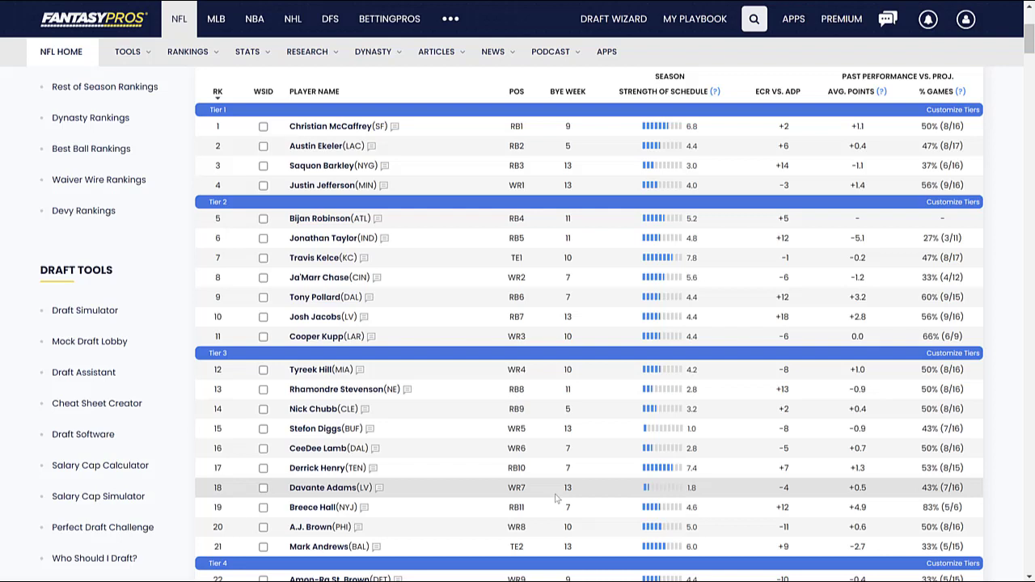
mouse_move(555, 508)
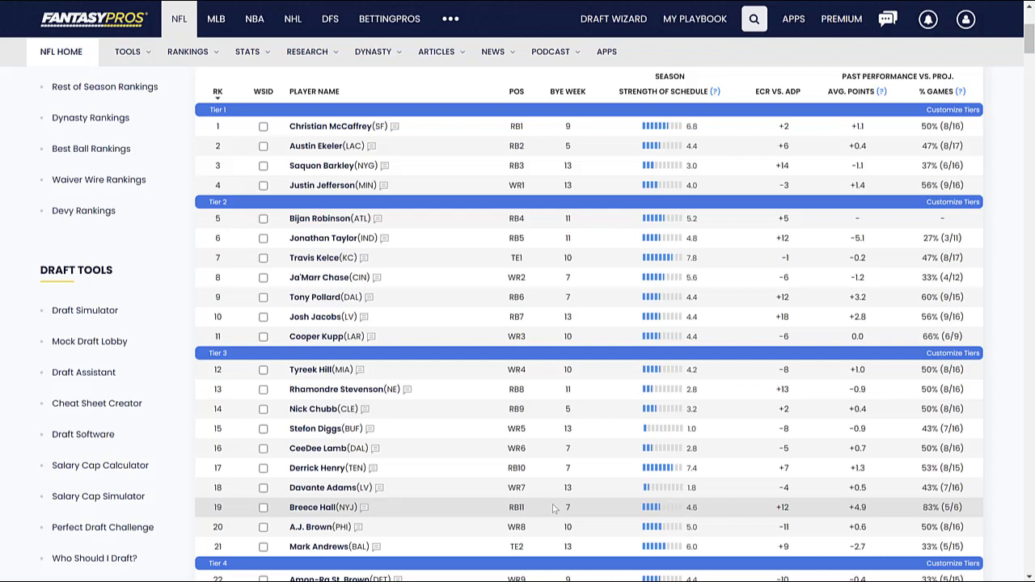
mouse_move(540, 553)
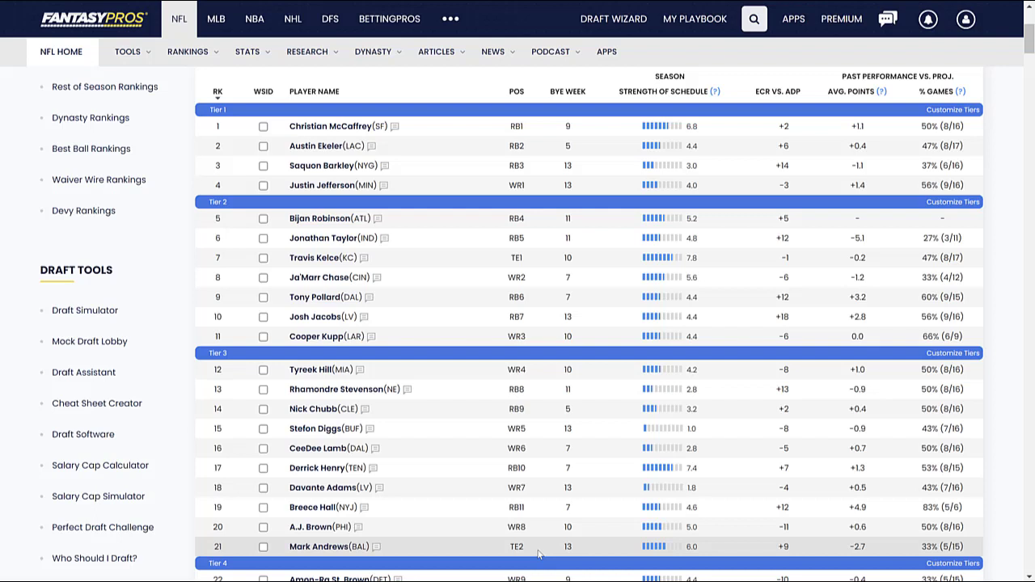
mouse_move(488, 466)
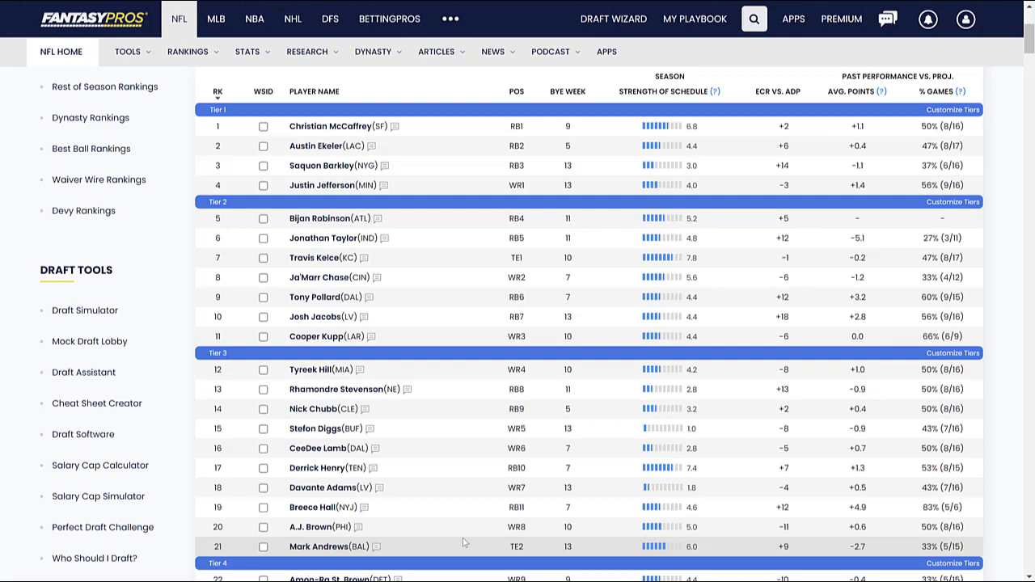
scroll(down, 3)
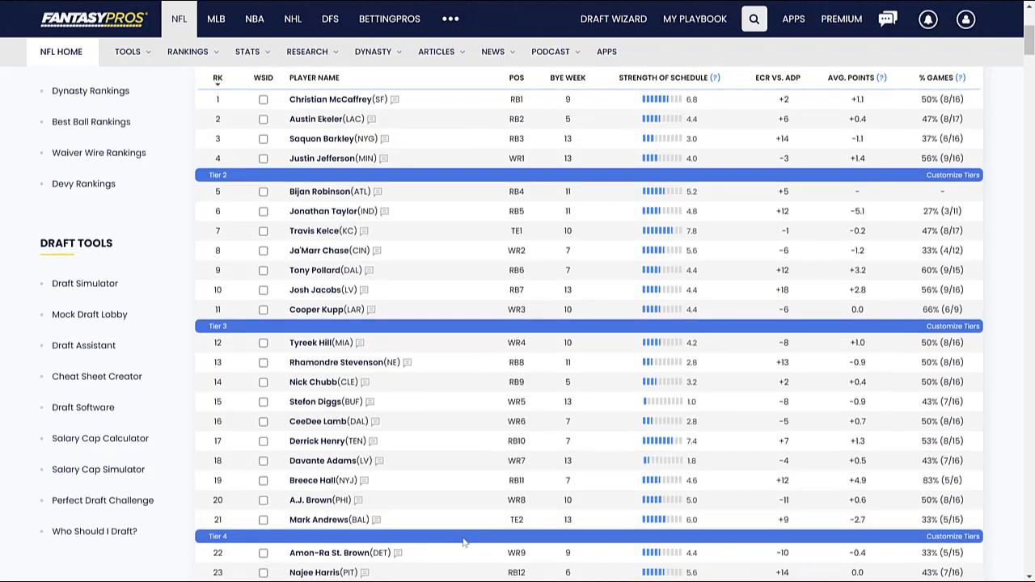
scroll(down, 3)
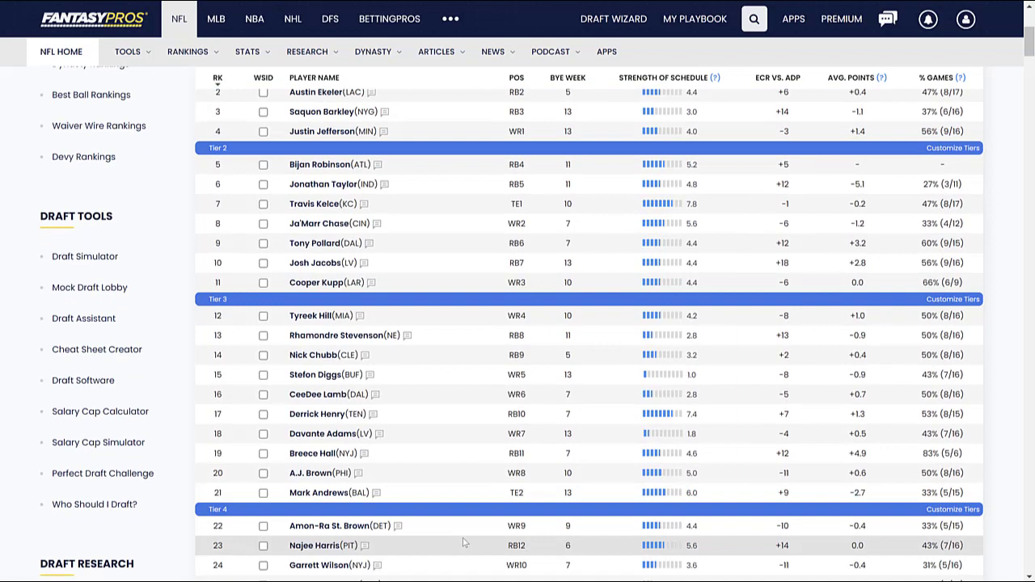
scroll(down, 3)
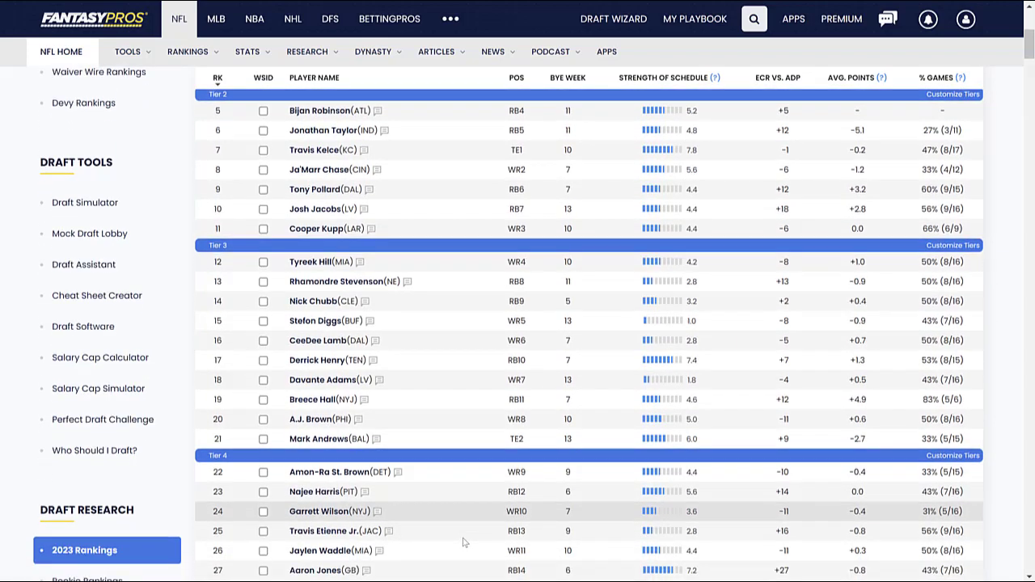
scroll(down, 3)
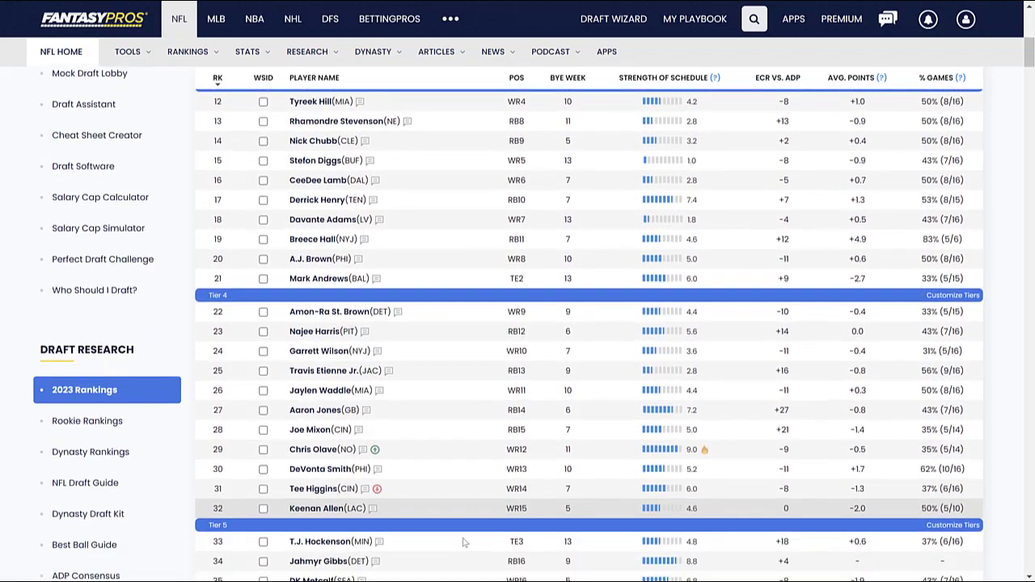
scroll(down, 3)
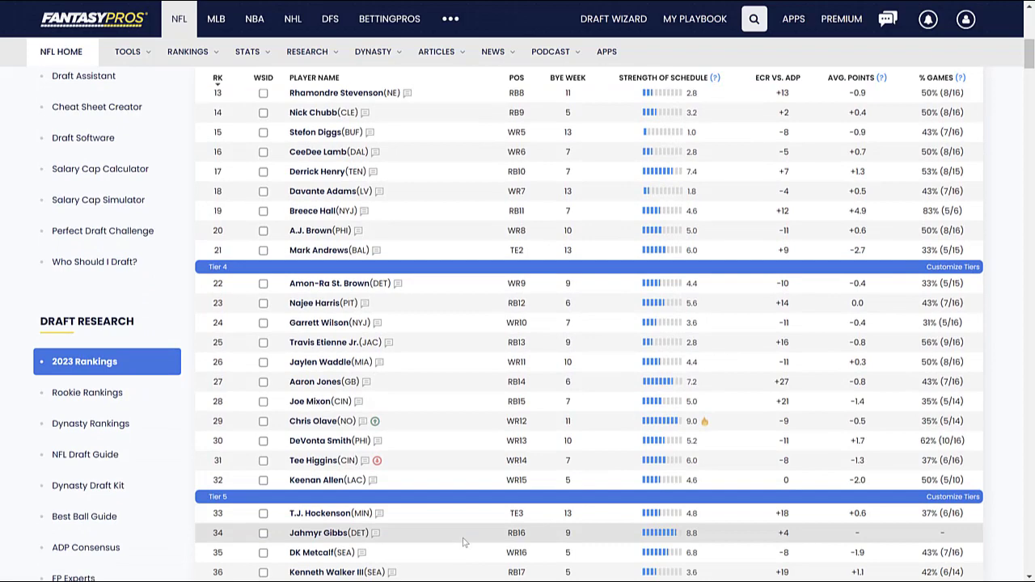